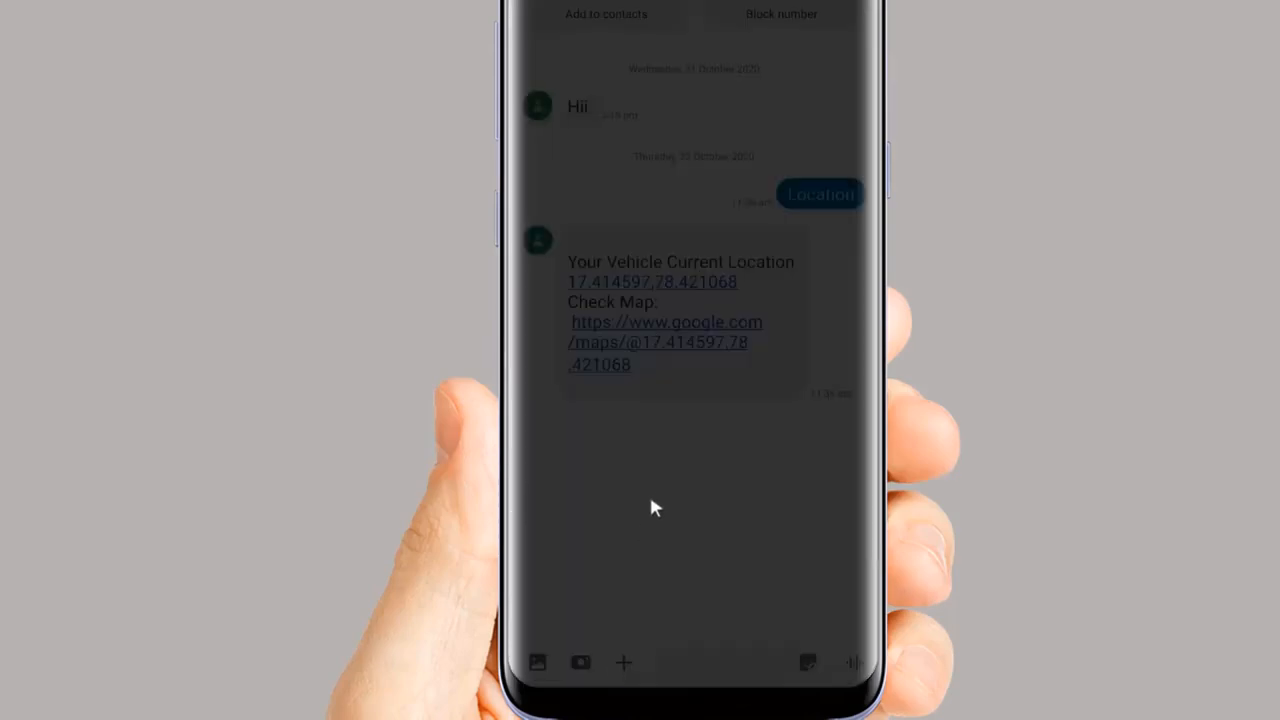
Watch the COM14 serial output at 115200 baud while drafting a 'Location' text on the phone.
click(666, 343)
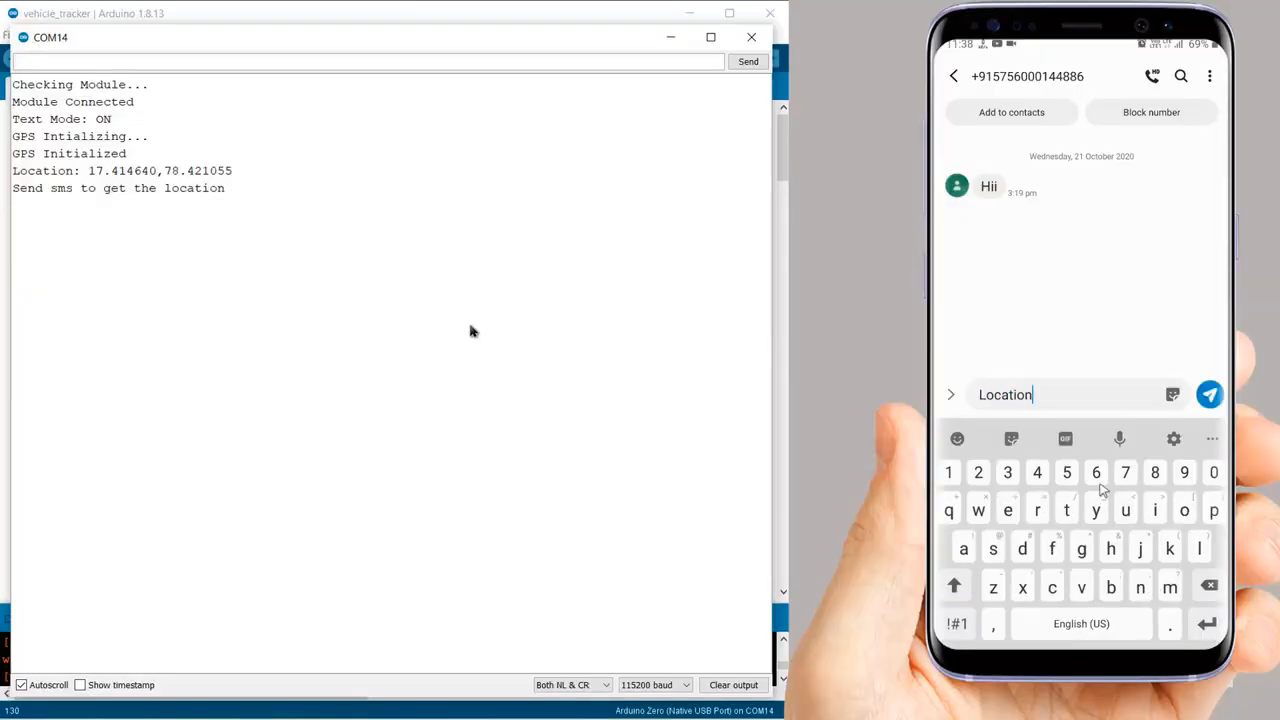
click(1209, 395)
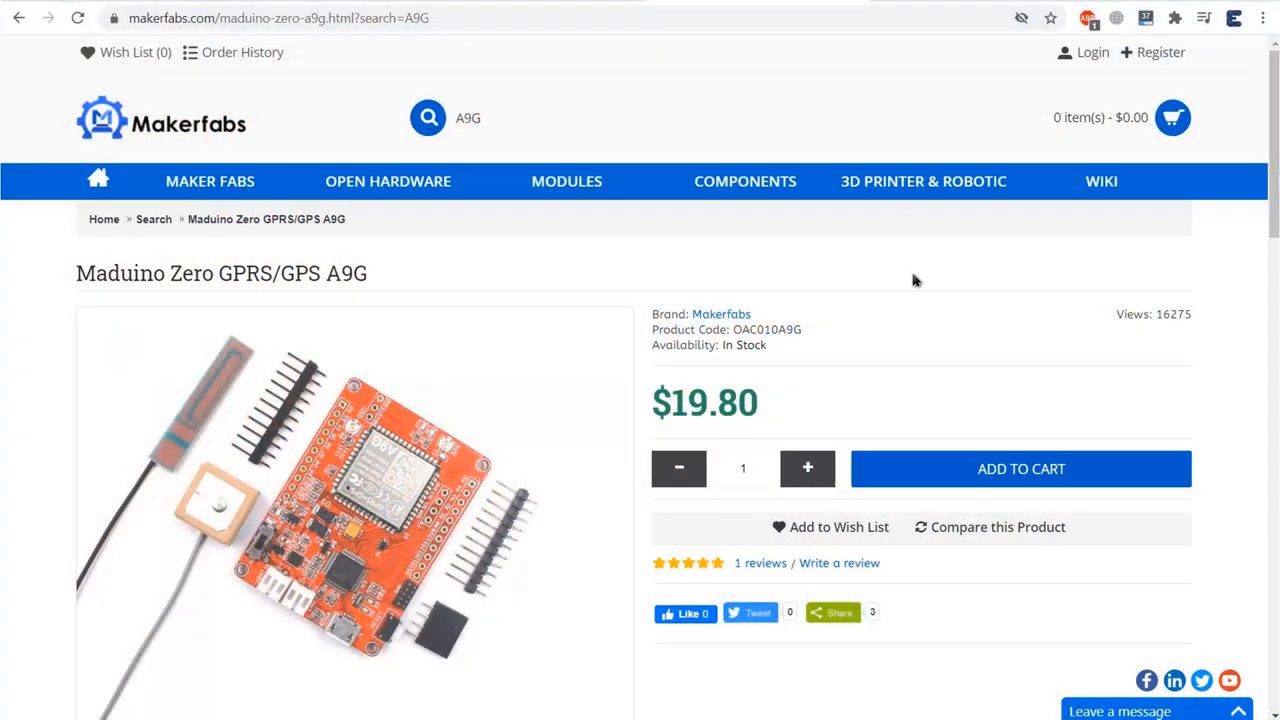
Scroll the Maduino Zero A9G page through Features, Package List and Documents.
scroll(down, 3)
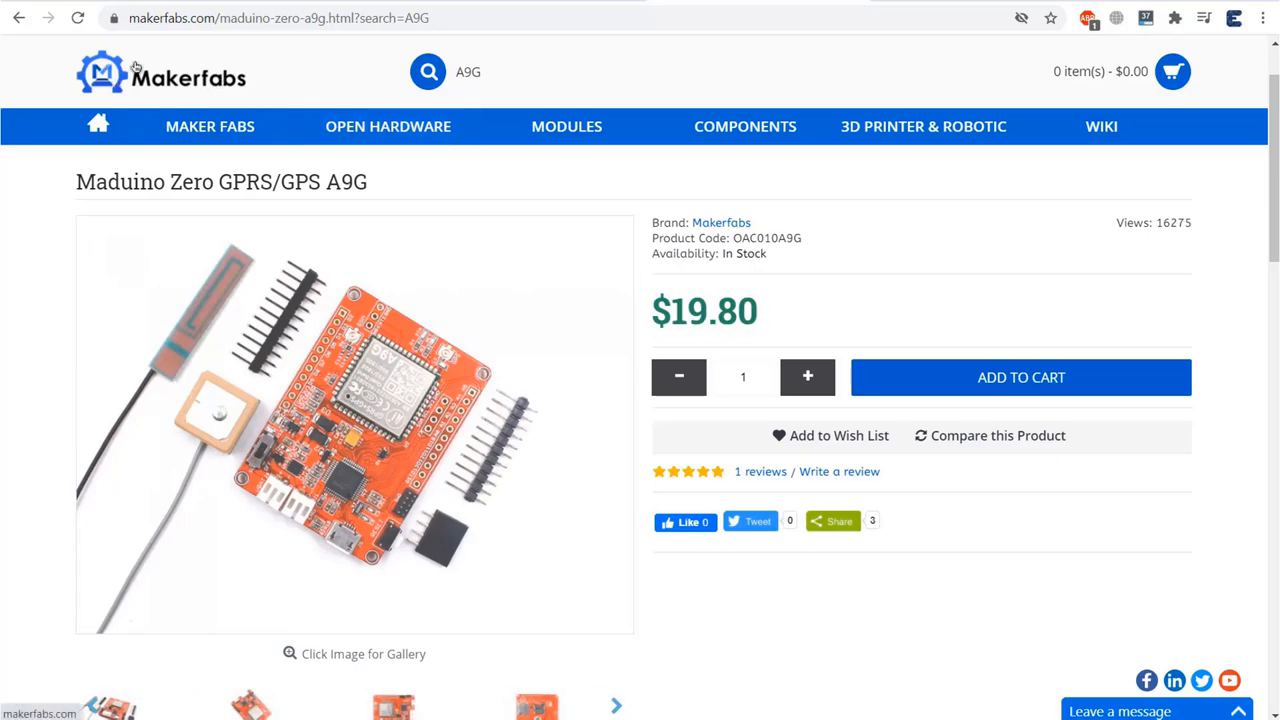
scroll(down, 3)
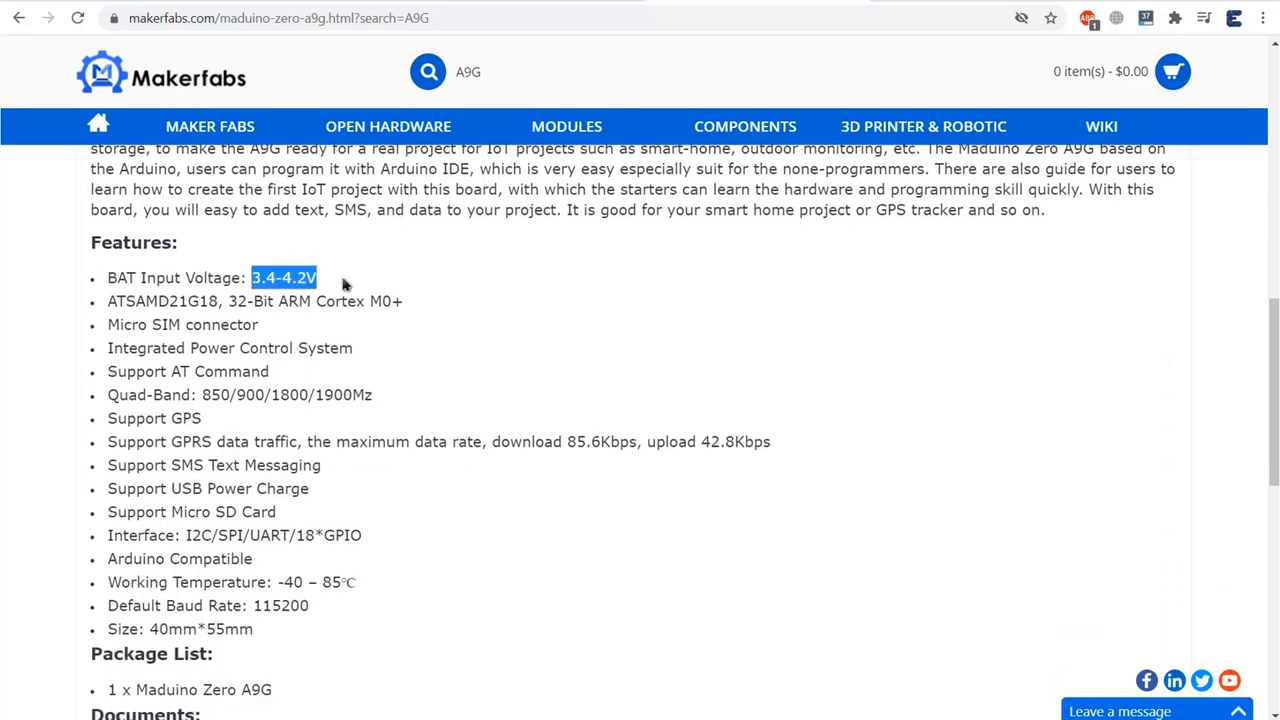
scroll(down, 3)
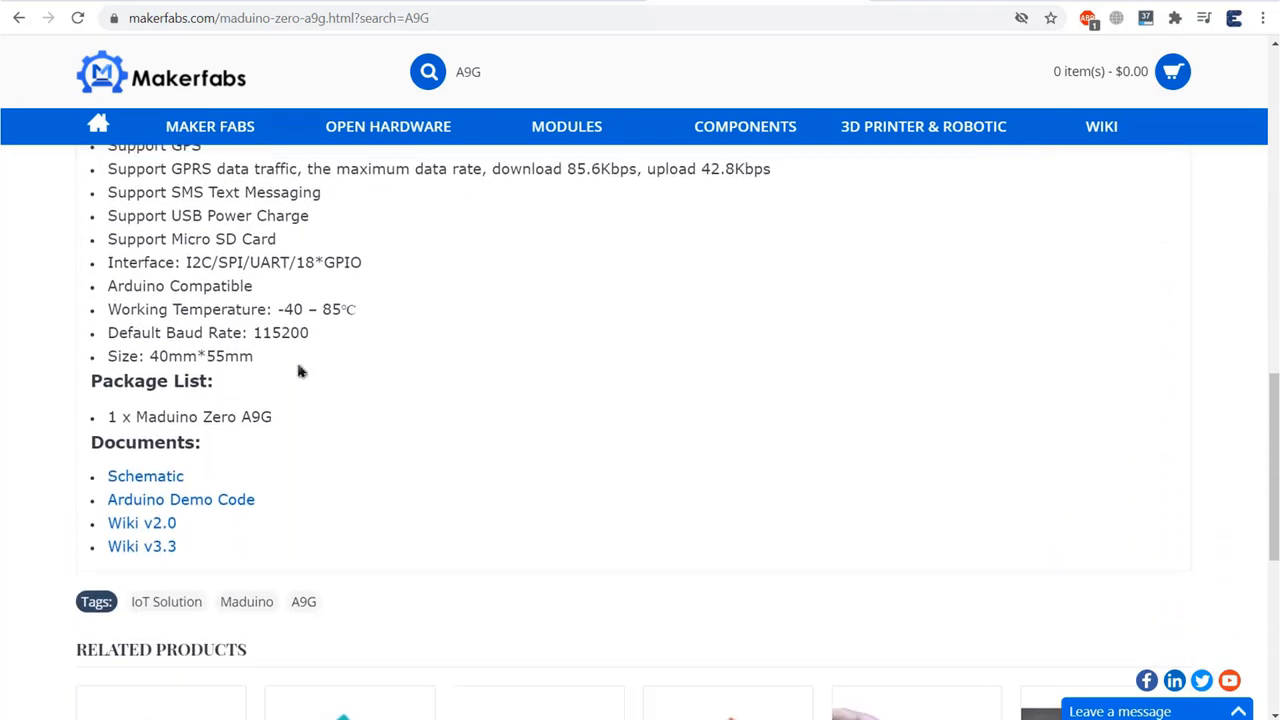
scroll(up, 3)
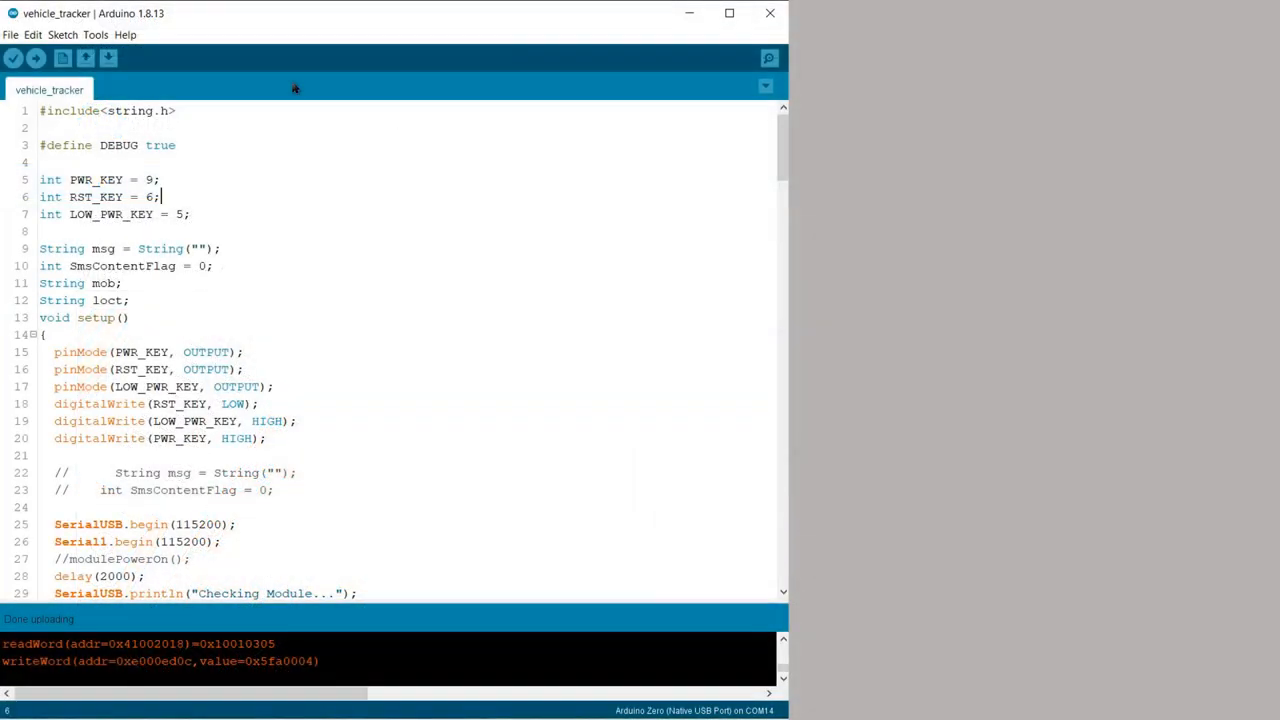
mouse_move(165, 82)
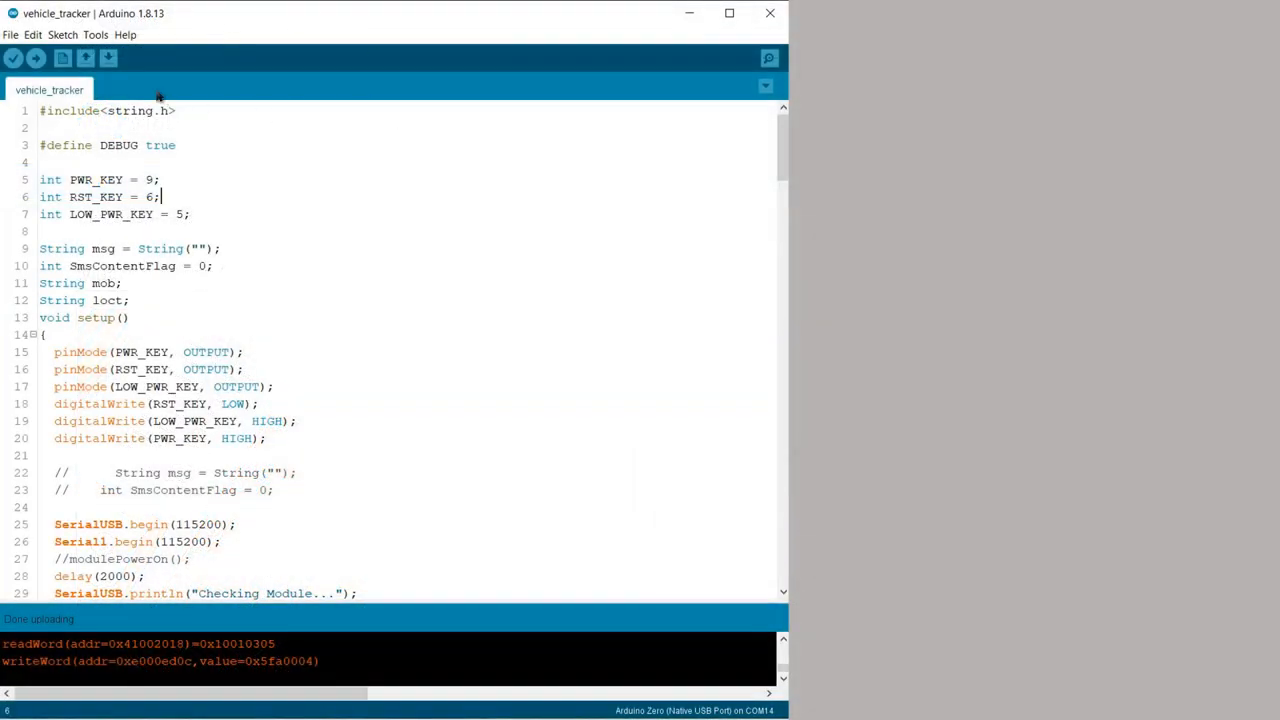
mouse_move(133, 76)
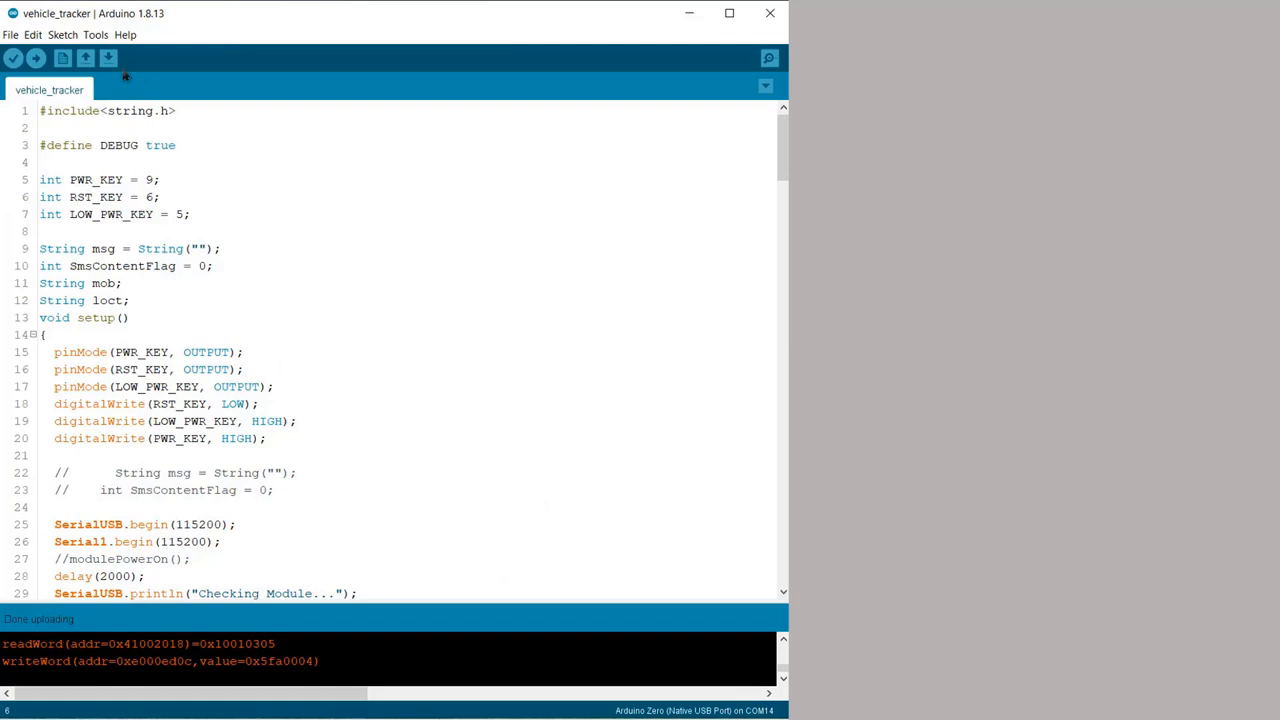
mouse_move(117, 66)
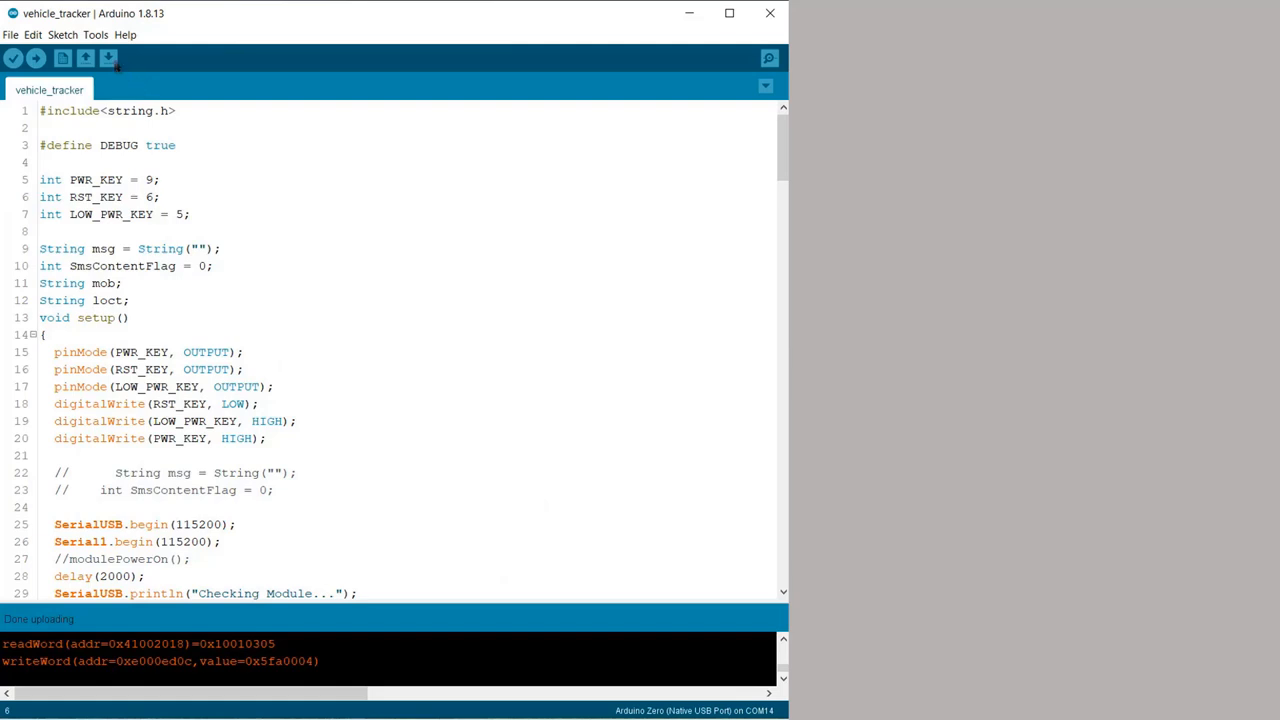
mouse_move(115, 52)
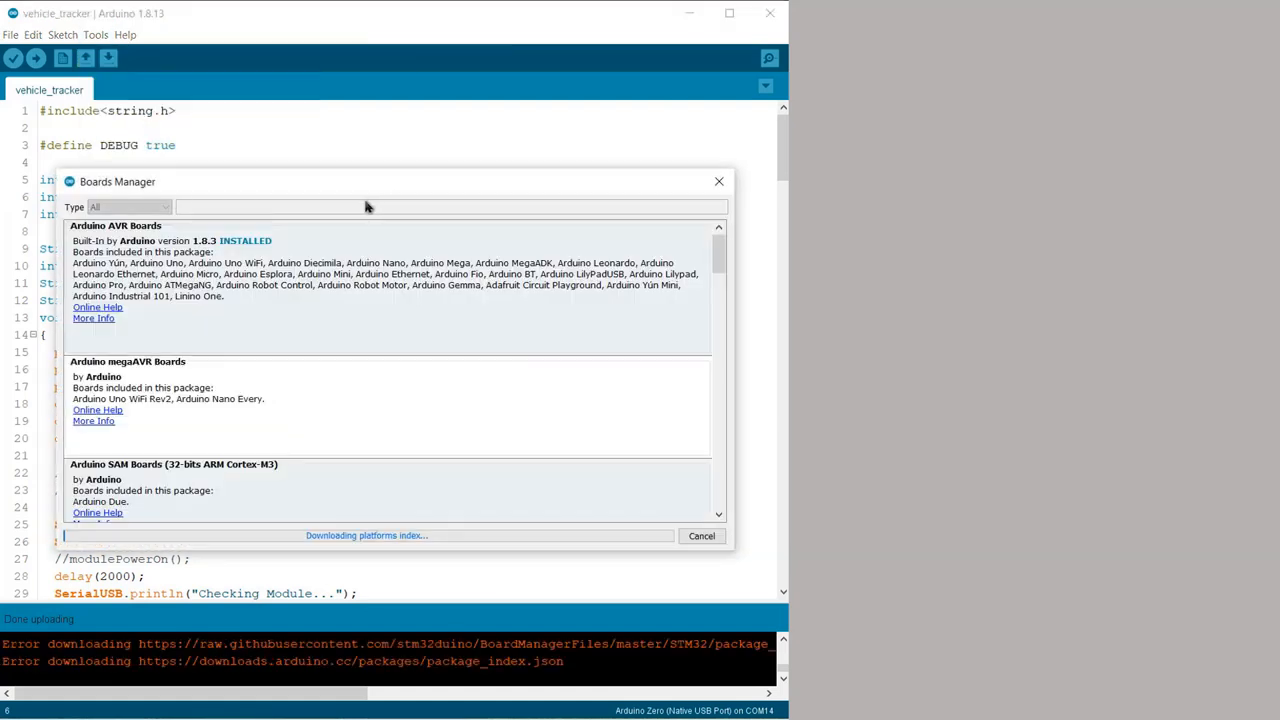
text(arduino zero)
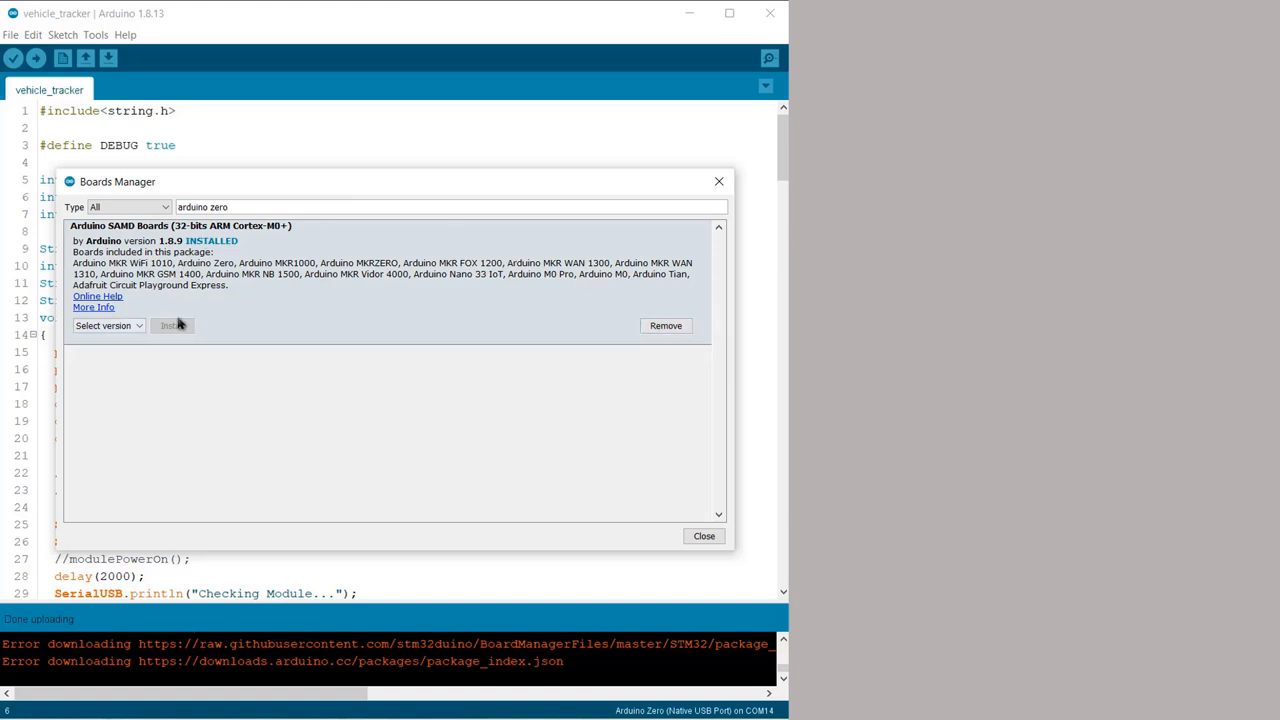
click(107, 325)
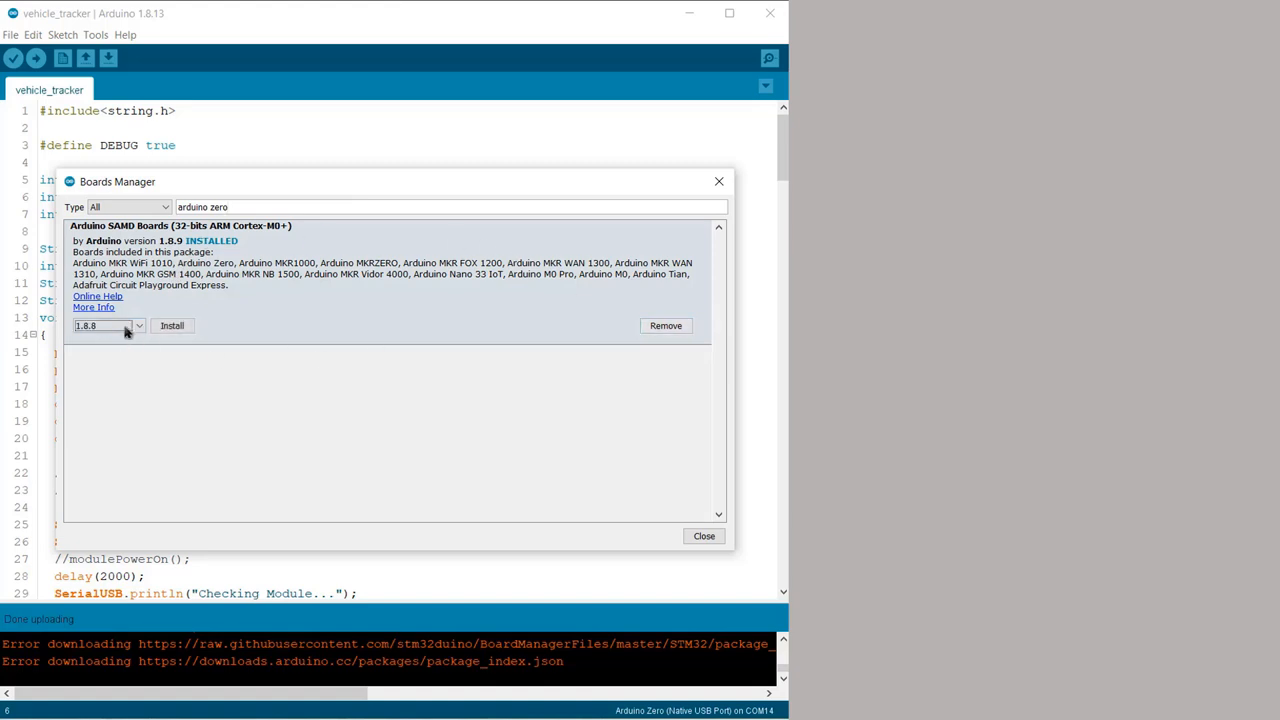
click(135, 325)
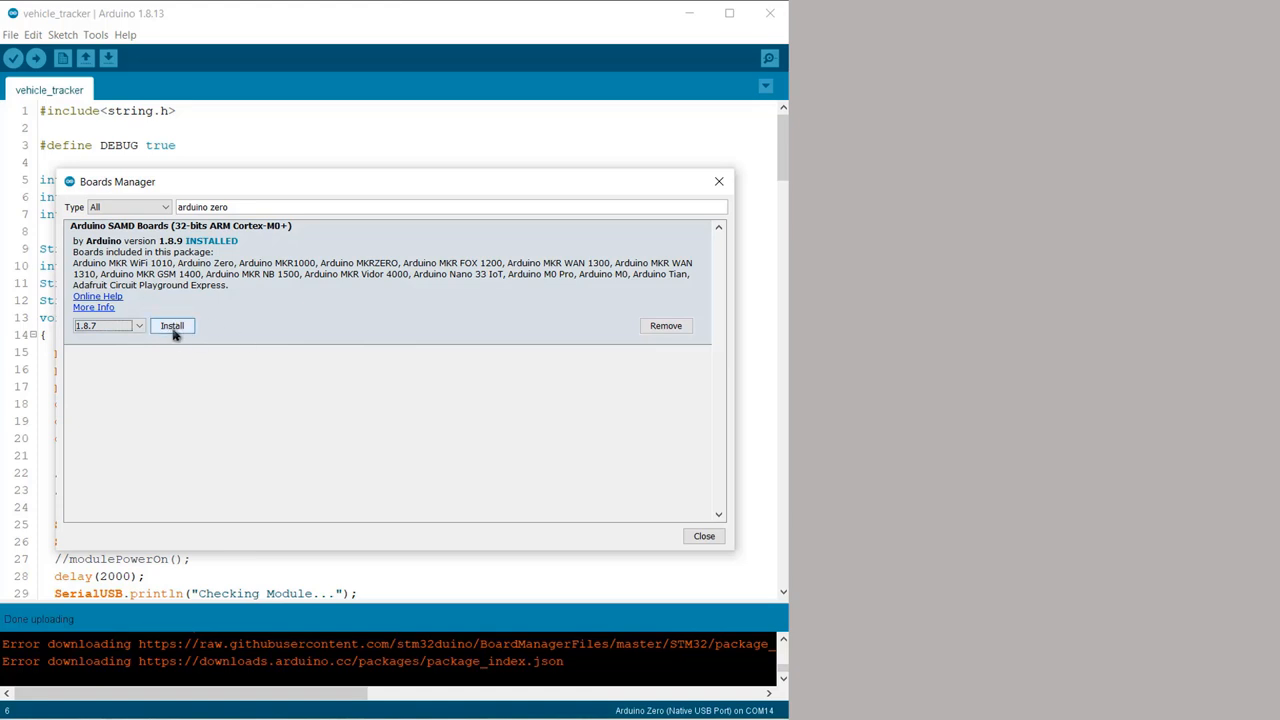
click(703, 536)
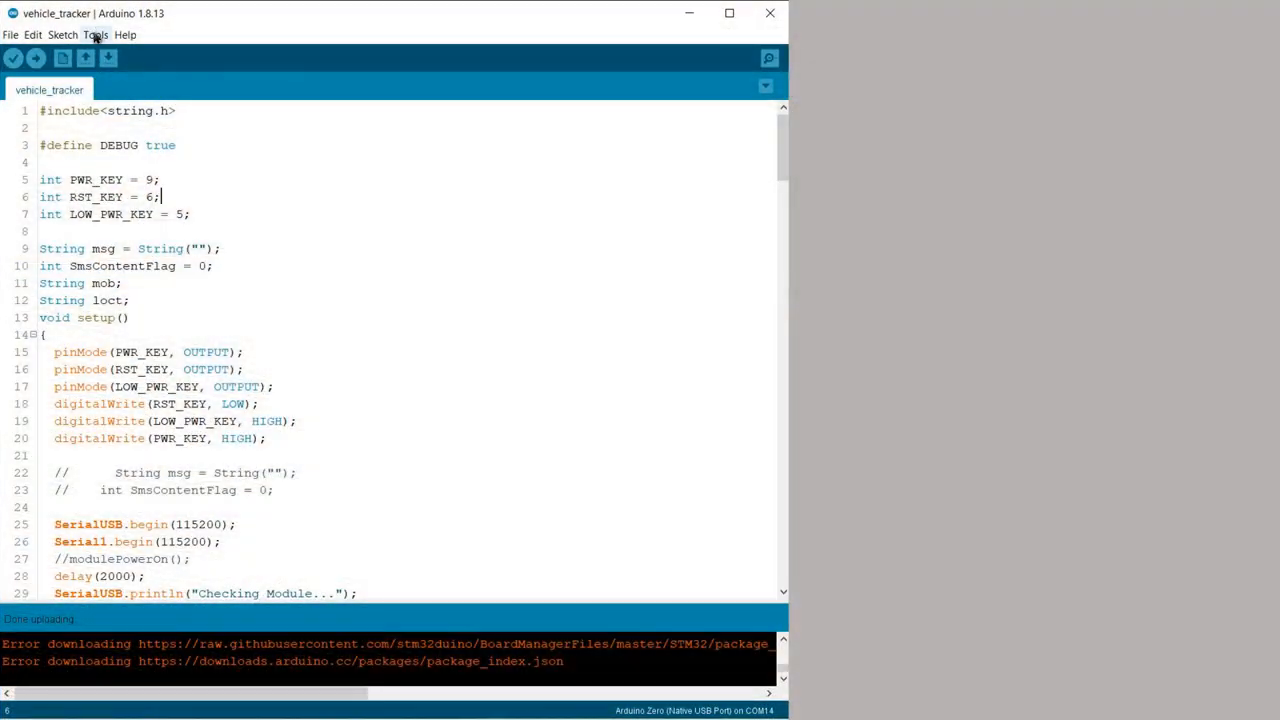
Select Arduino Zero (Native USB Port) as the board and COM14 as the port.
click(105, 29)
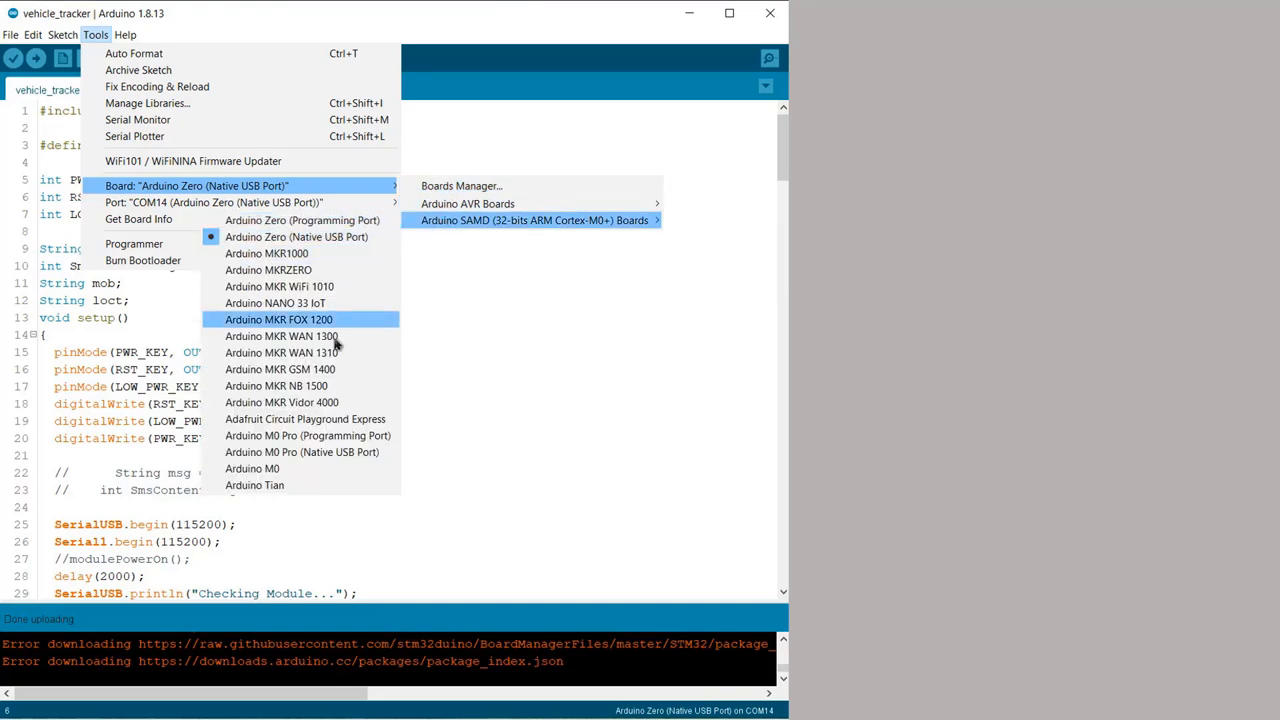
mouse_move(330, 237)
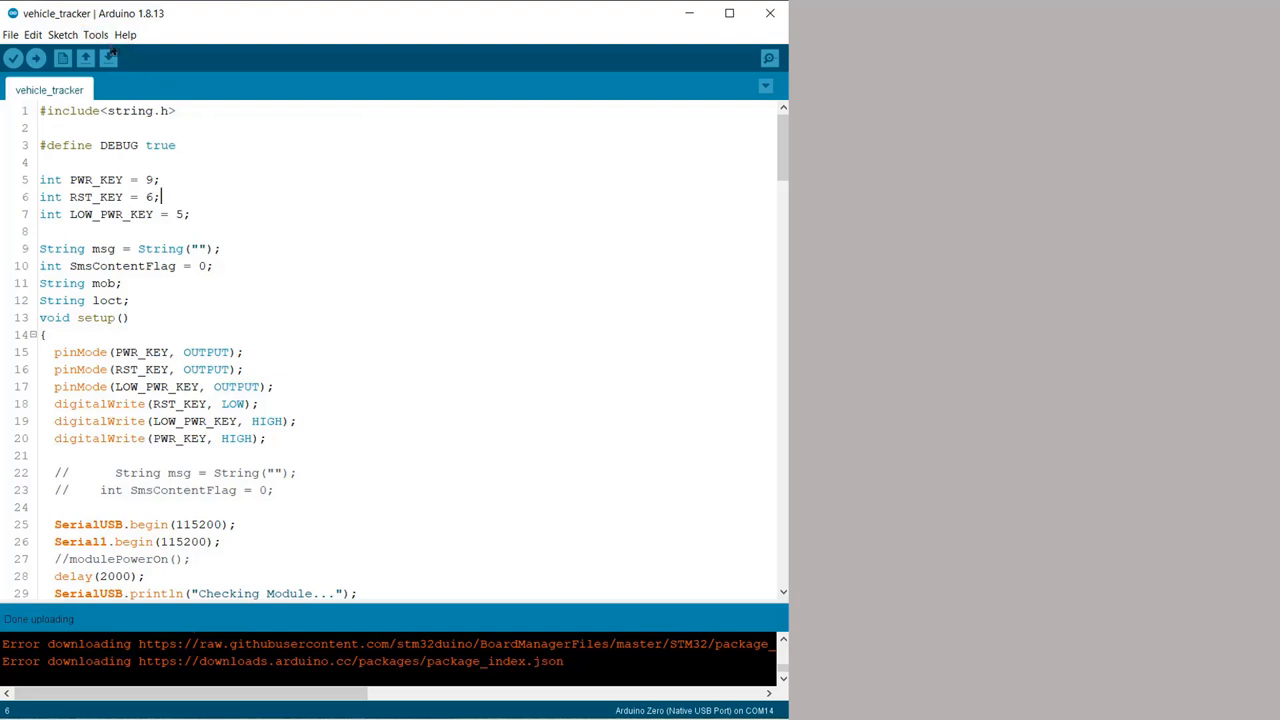
click(101, 36)
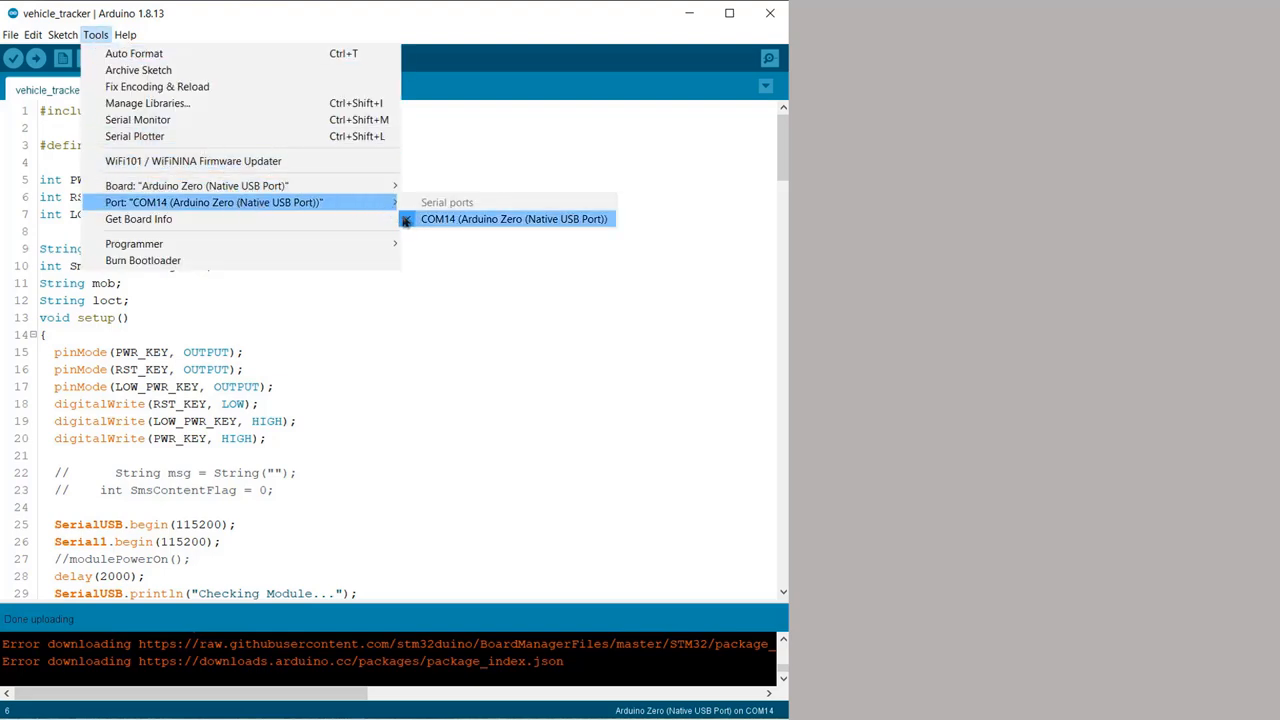
click(512, 218)
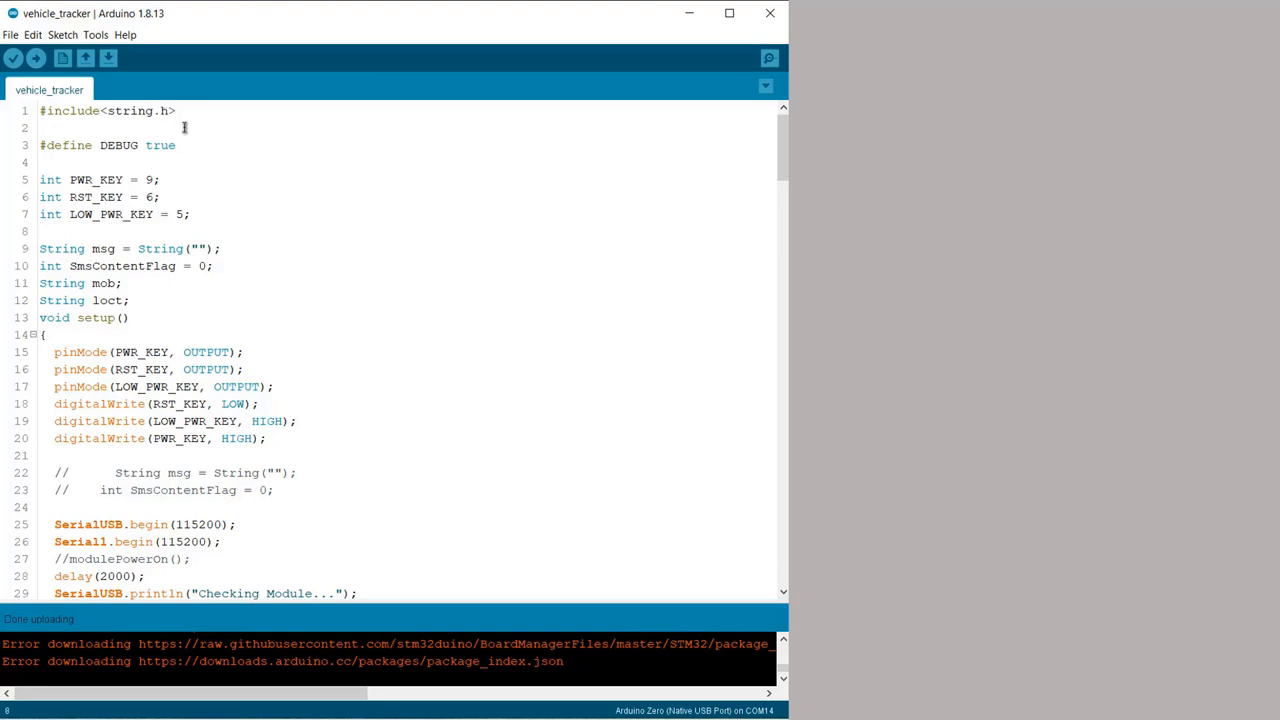
scroll(down, 3)
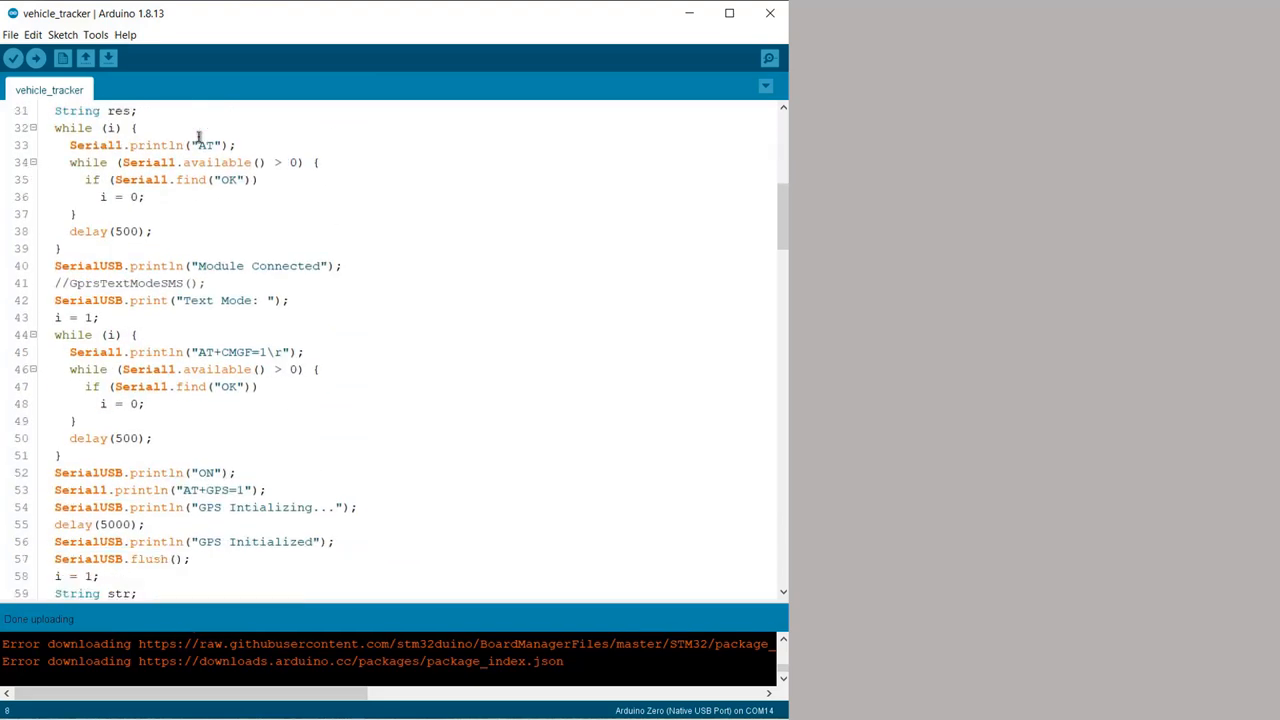
scroll(down, 3)
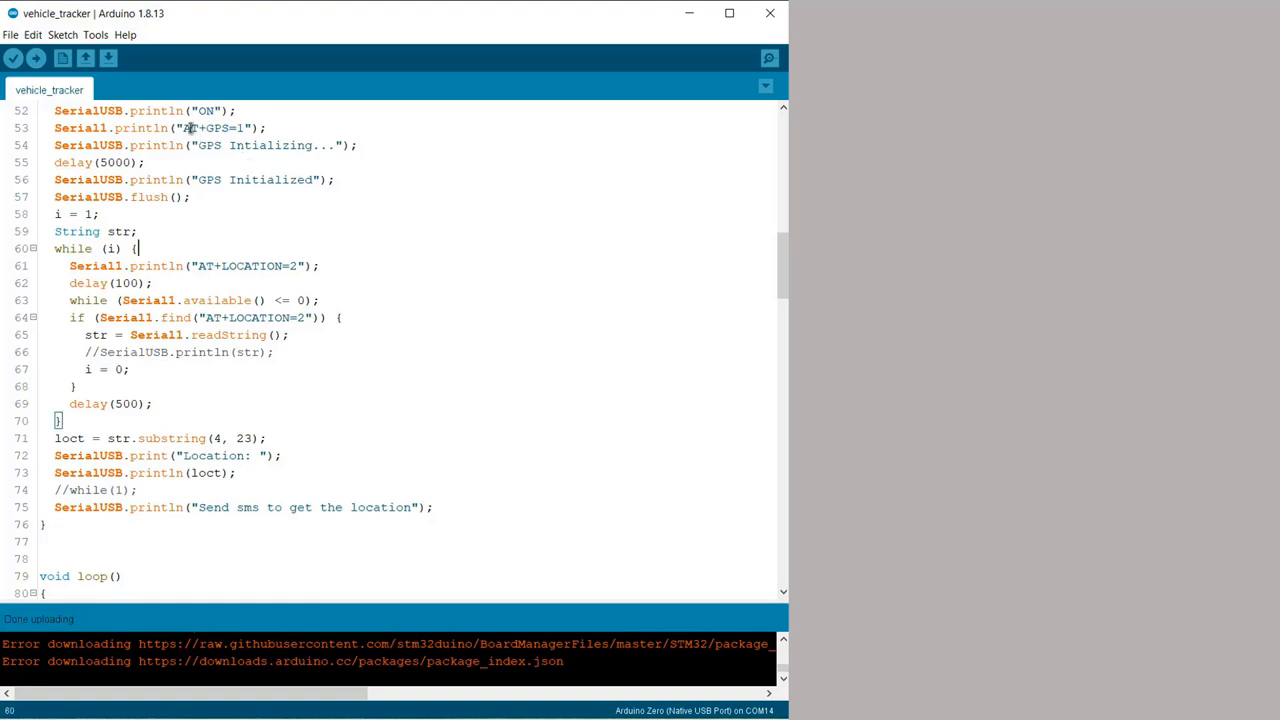
double_click(210, 127)
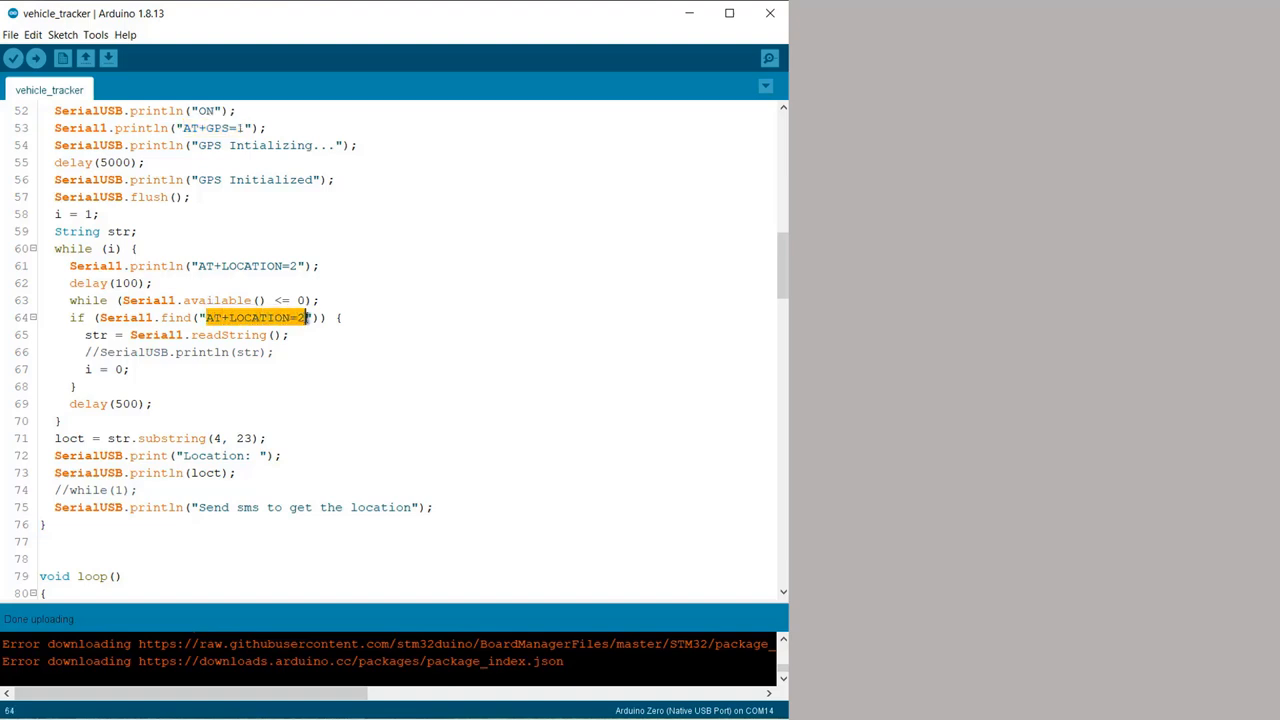
scroll(down, 3)
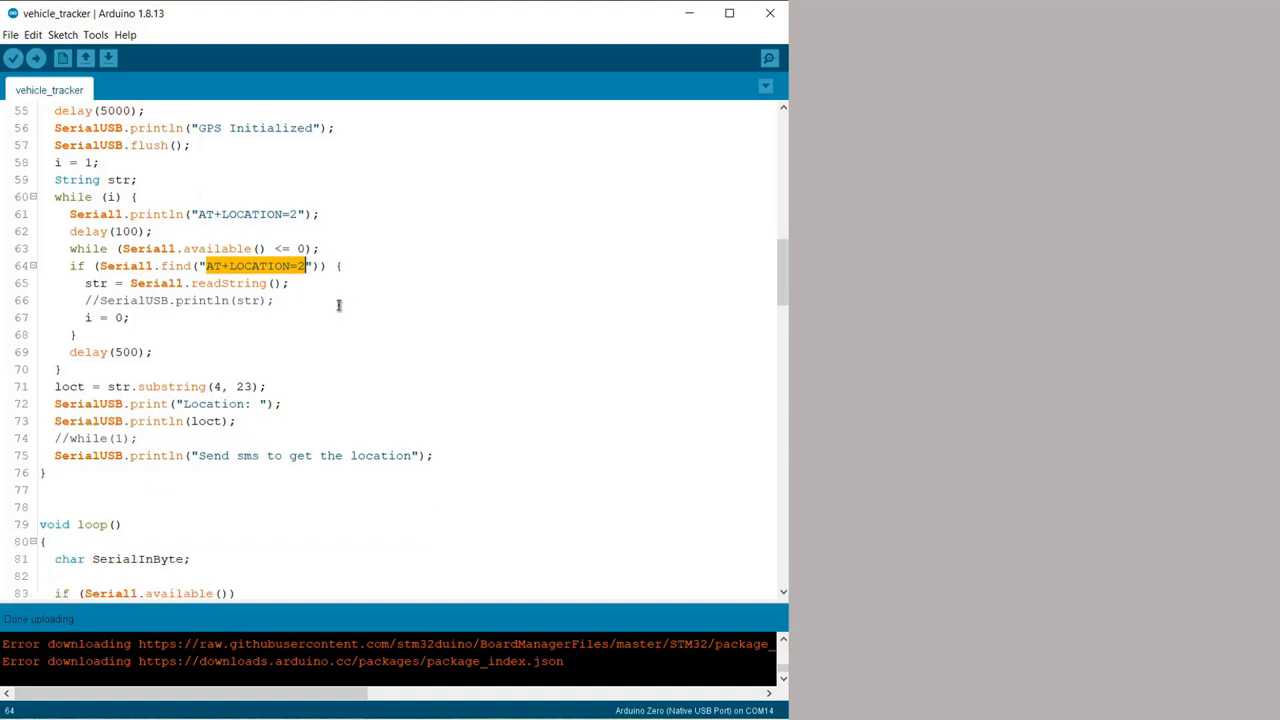
scroll(down, 3)
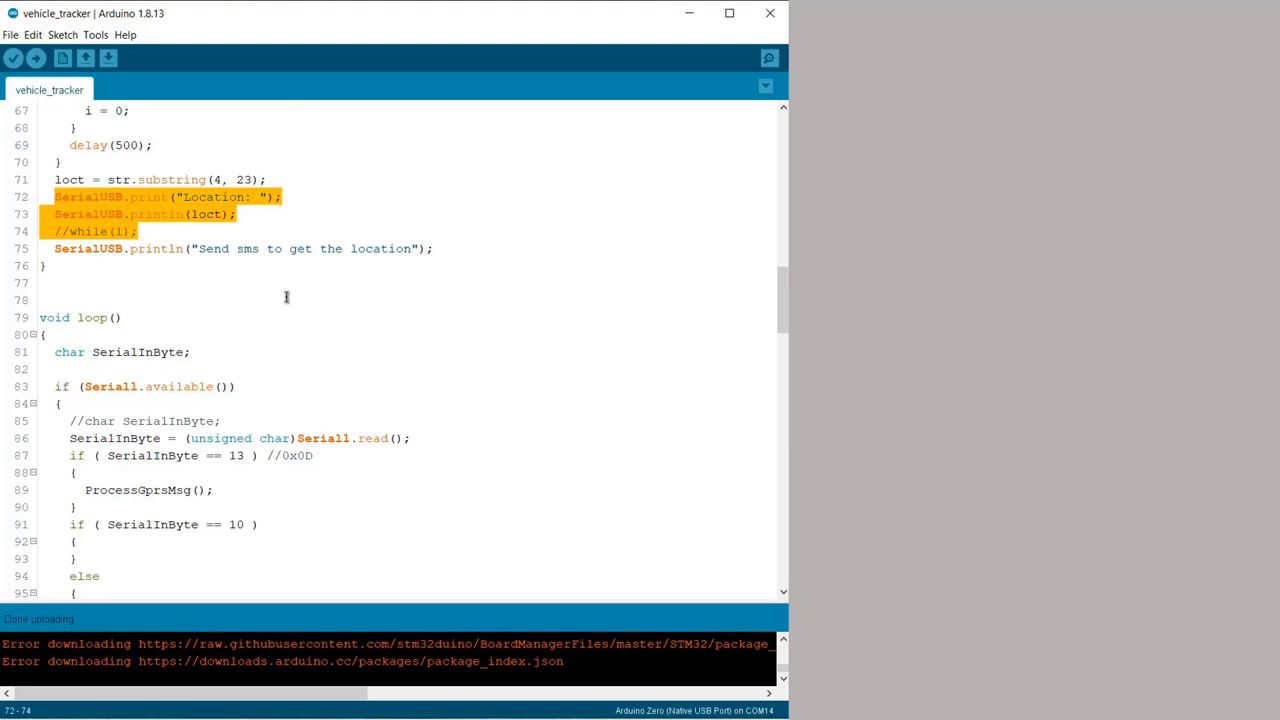
scroll(down, 3)
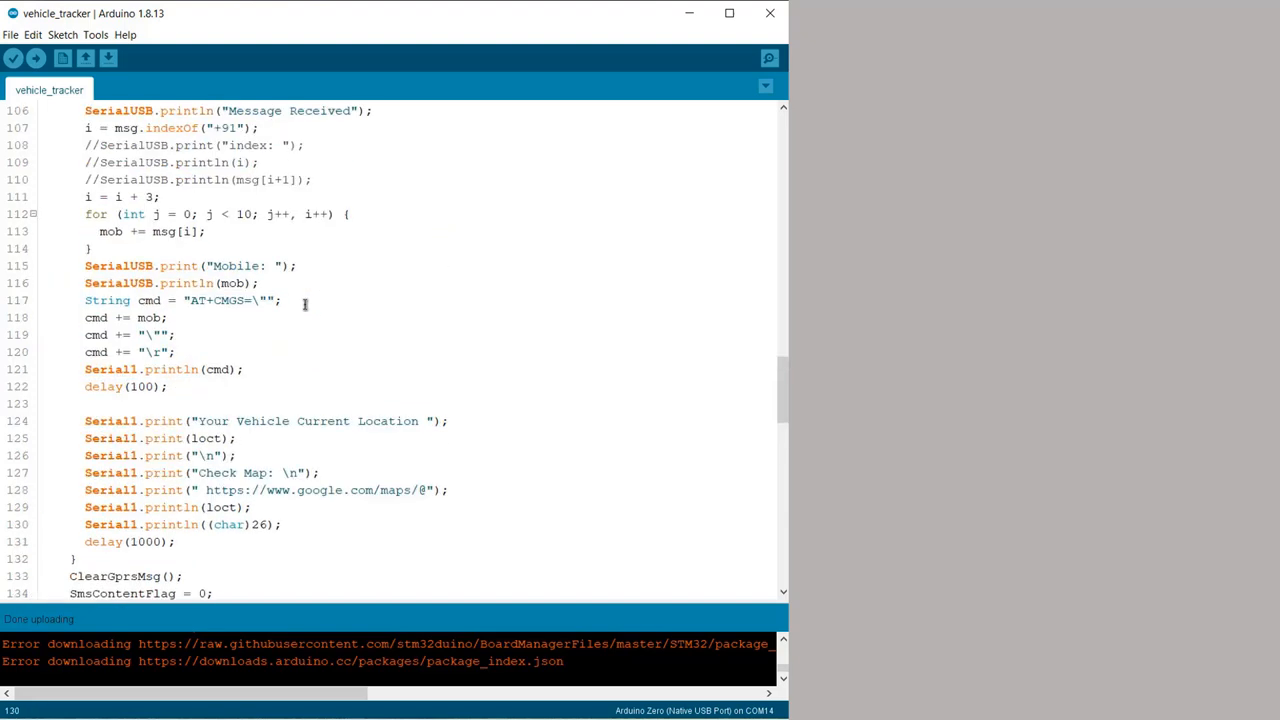
scroll(down, 3)
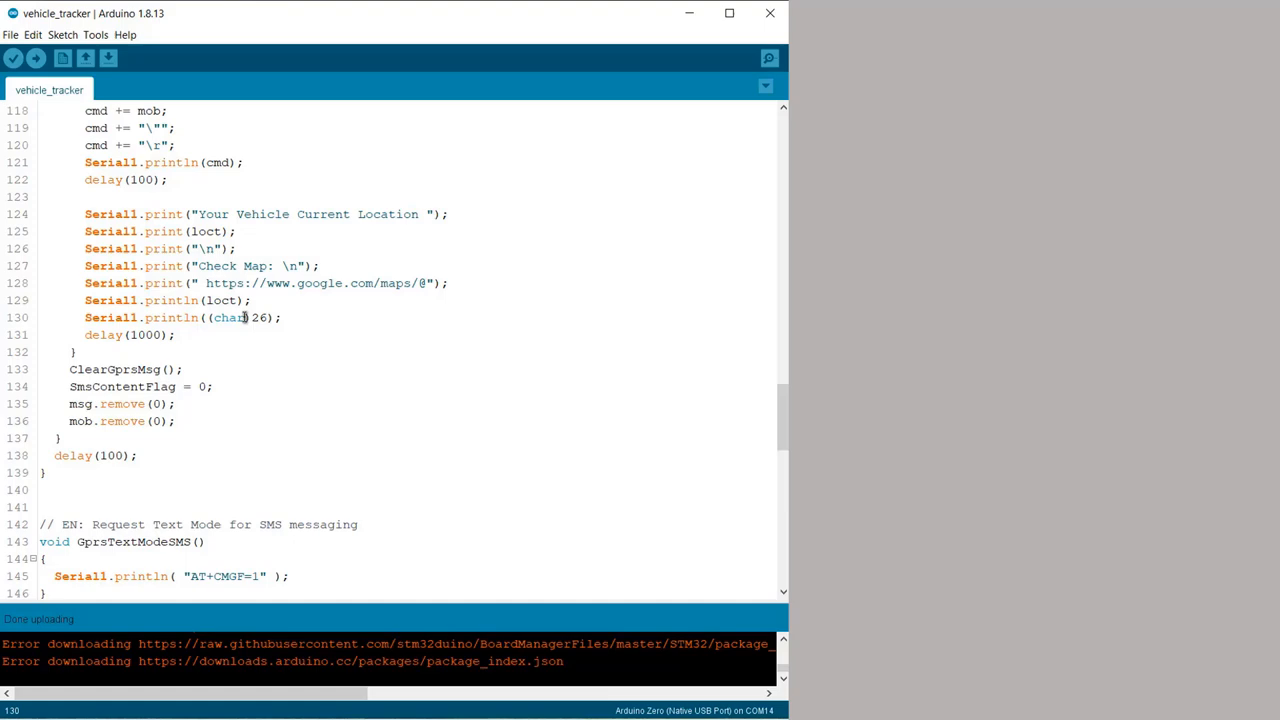
scroll(down, 3)
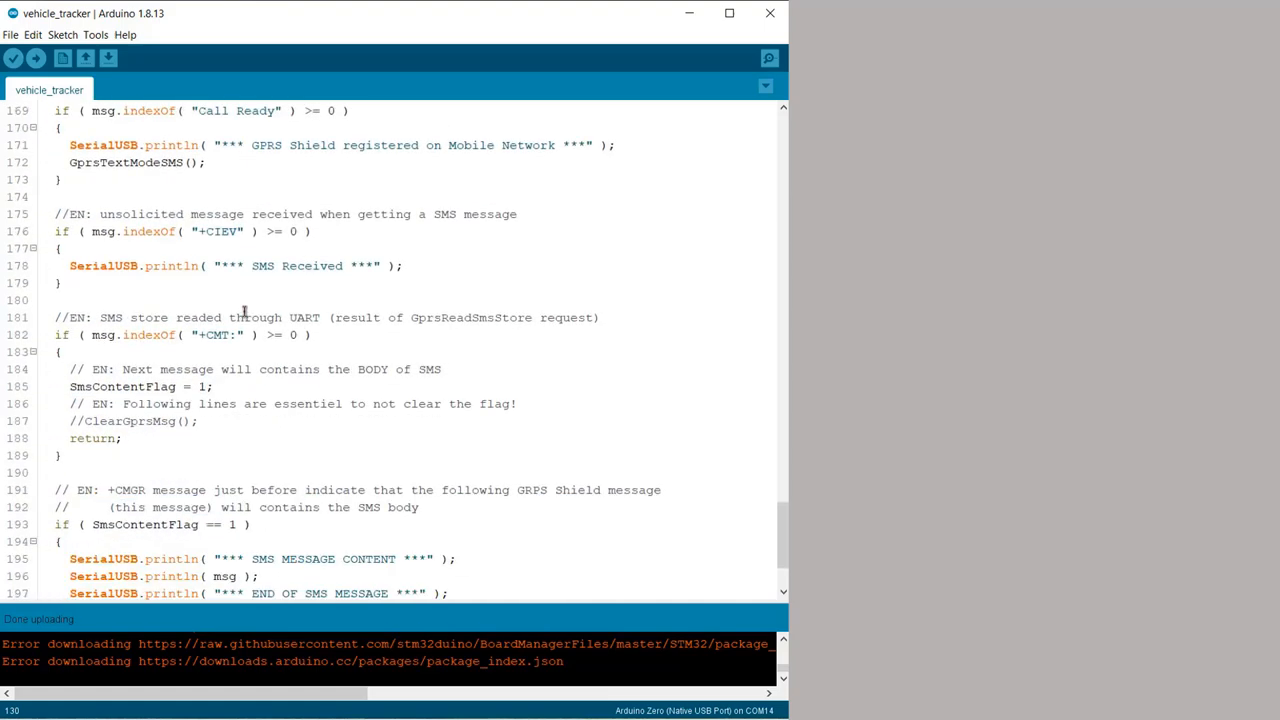
scroll(down, 3)
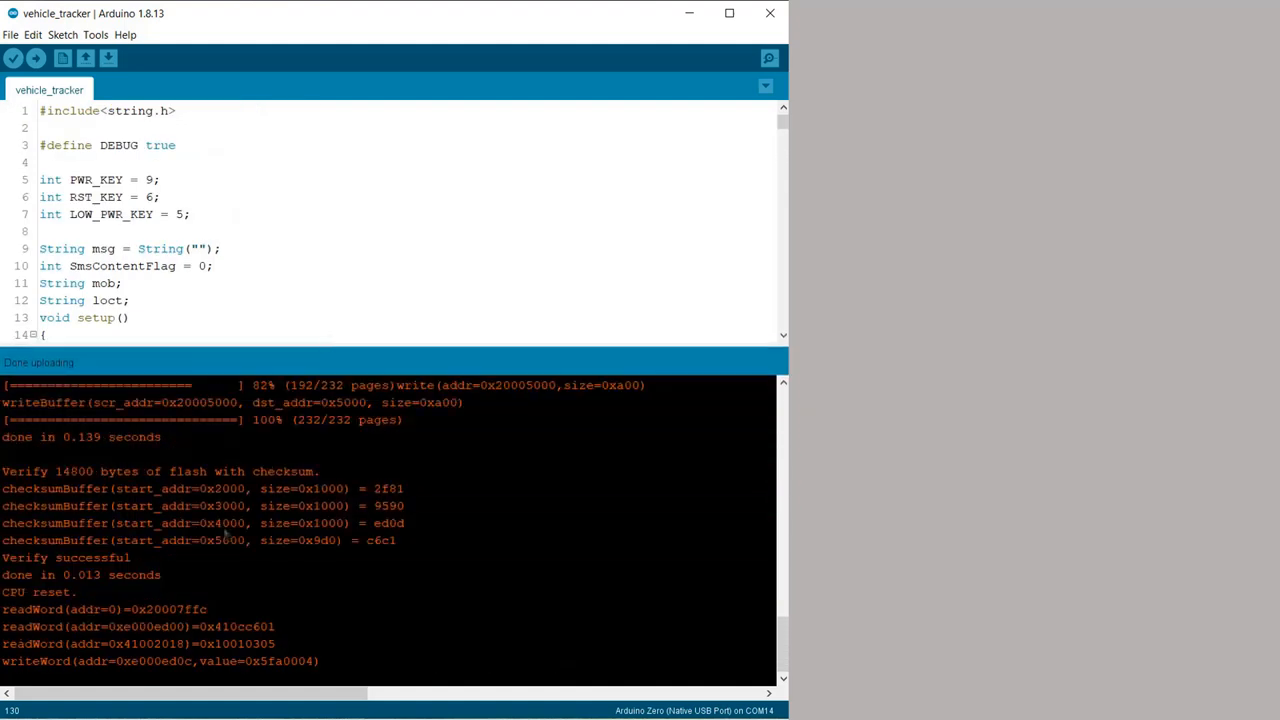
mouse_move(230, 540)
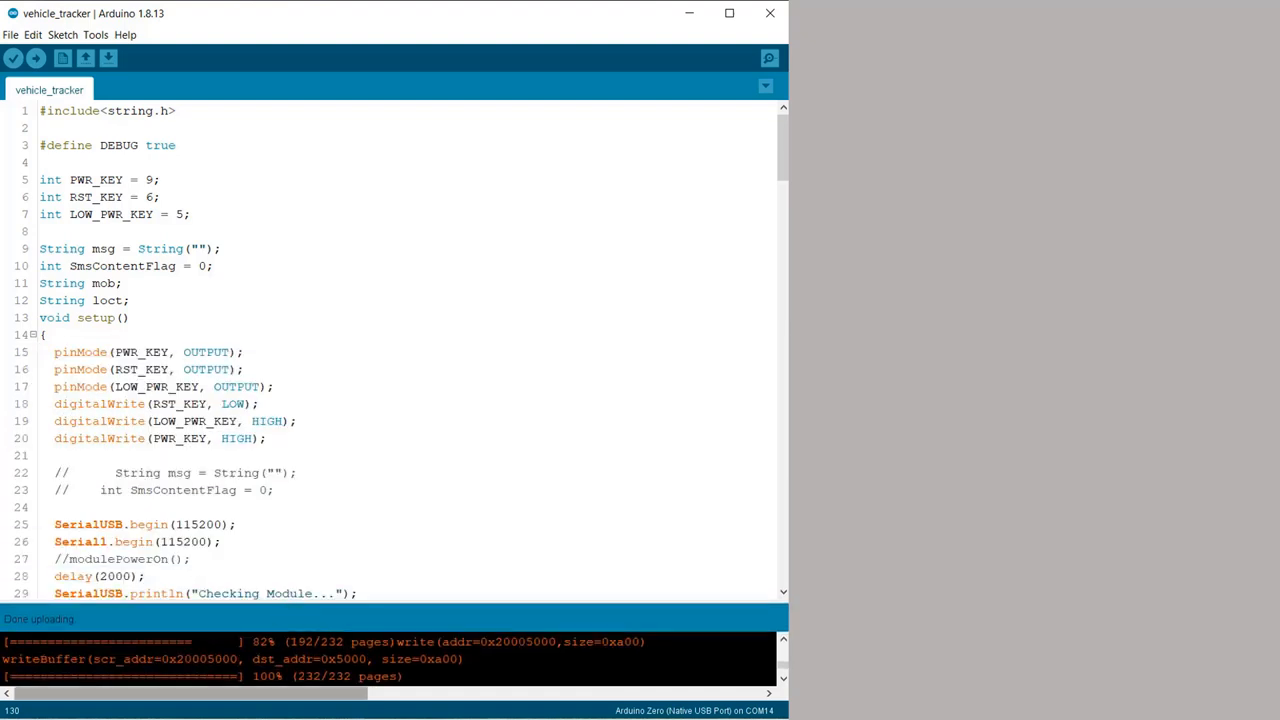
Open the Serial Monitor on COM14 at 115200 baud to view GPS location output.
click(767, 57)
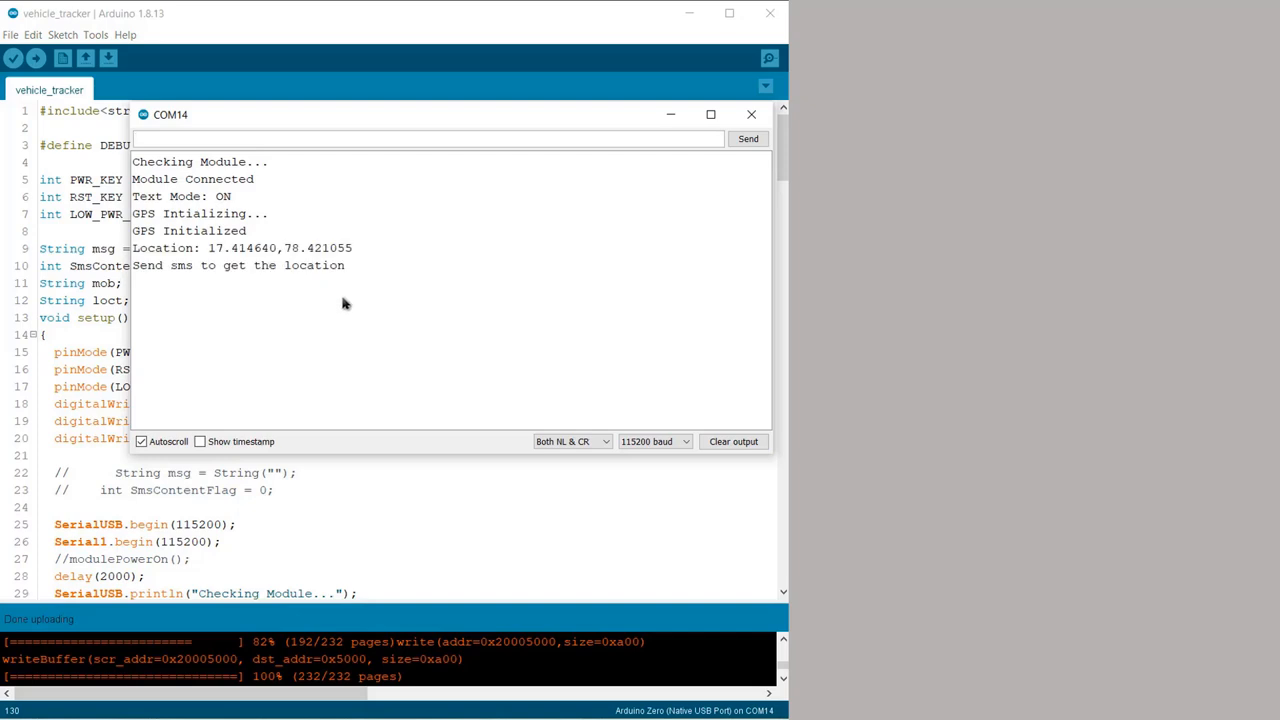
mouse_move(323, 335)
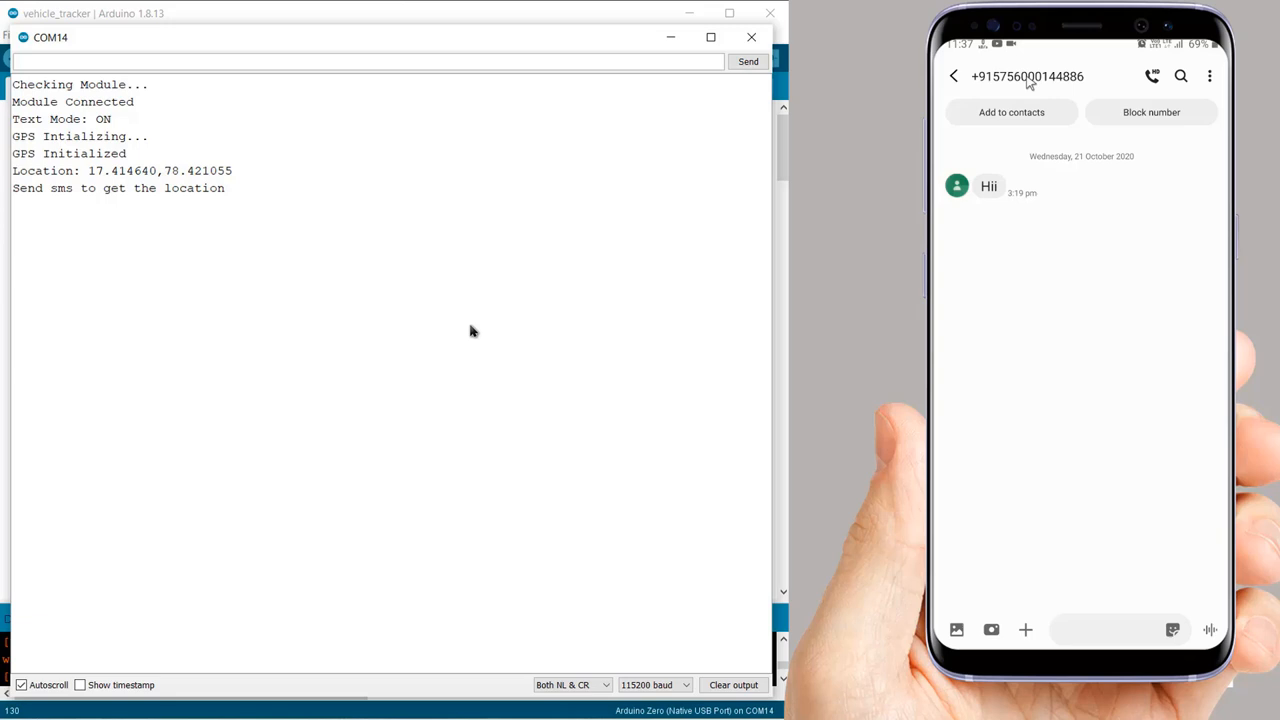
Text 'Location' to the tracker from the phone's conversation.
click(1105, 624)
text(Locatio)
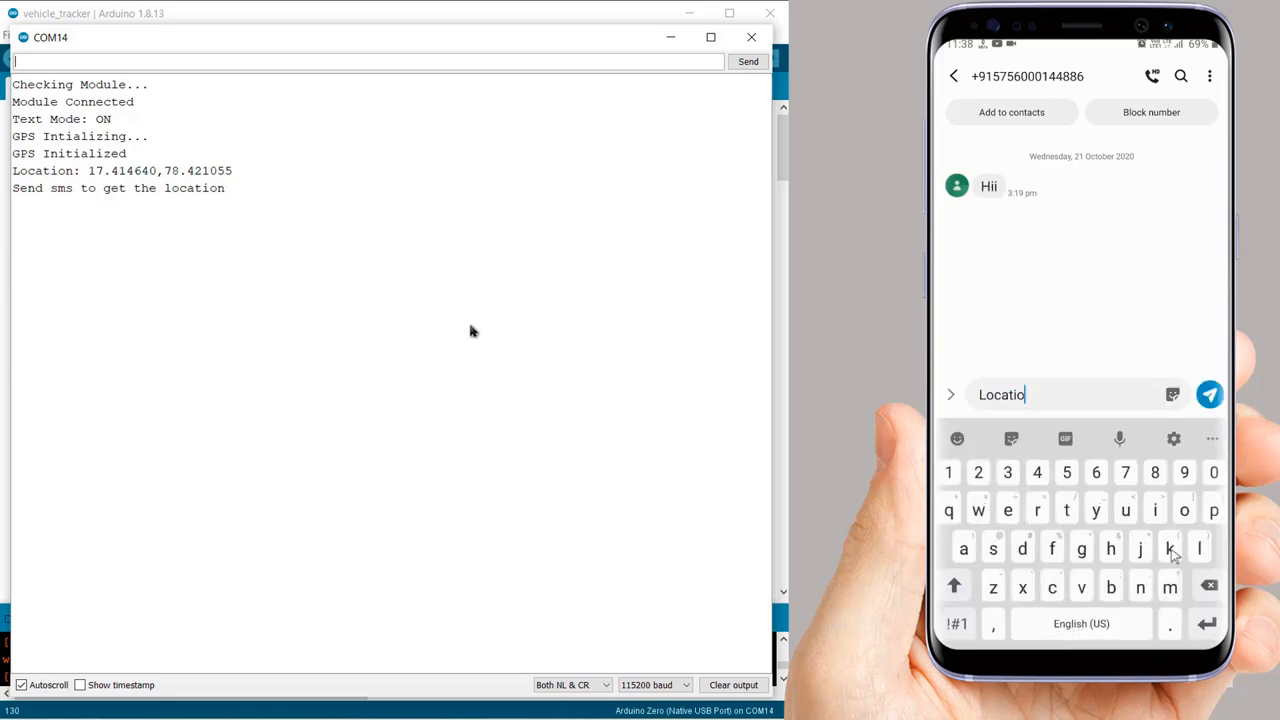
click(1209, 395)
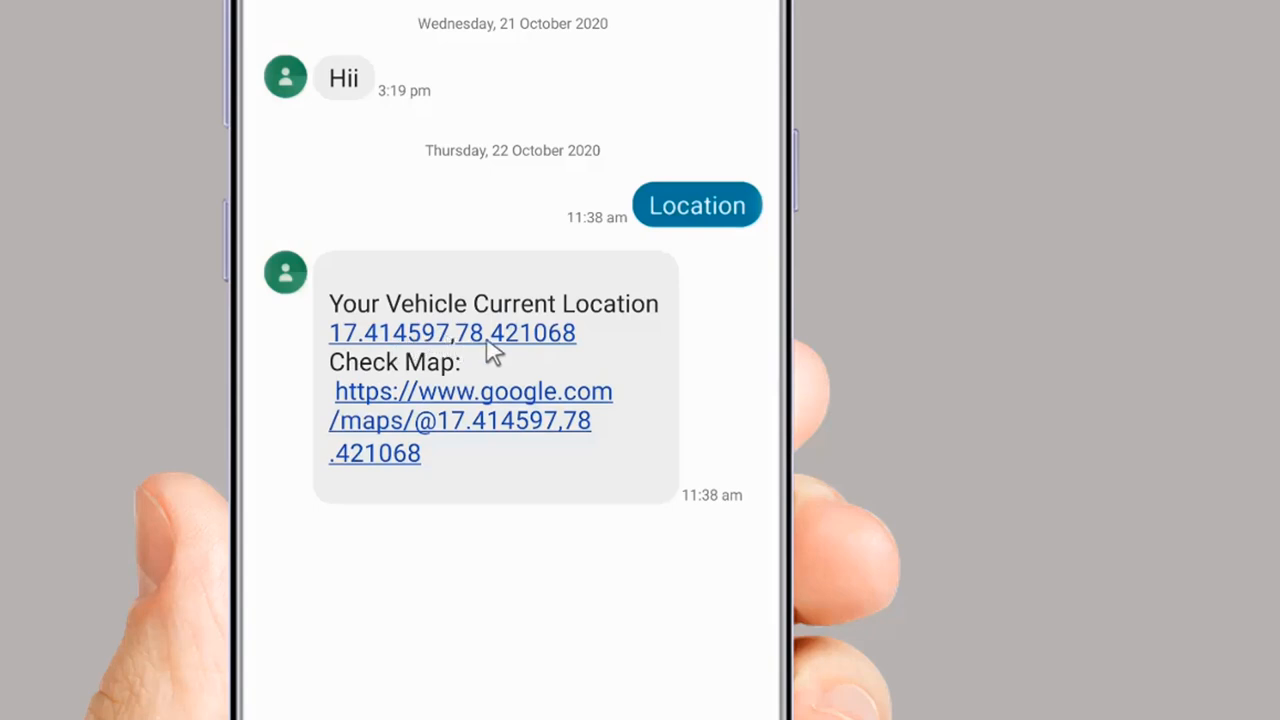
mouse_move(385, 410)
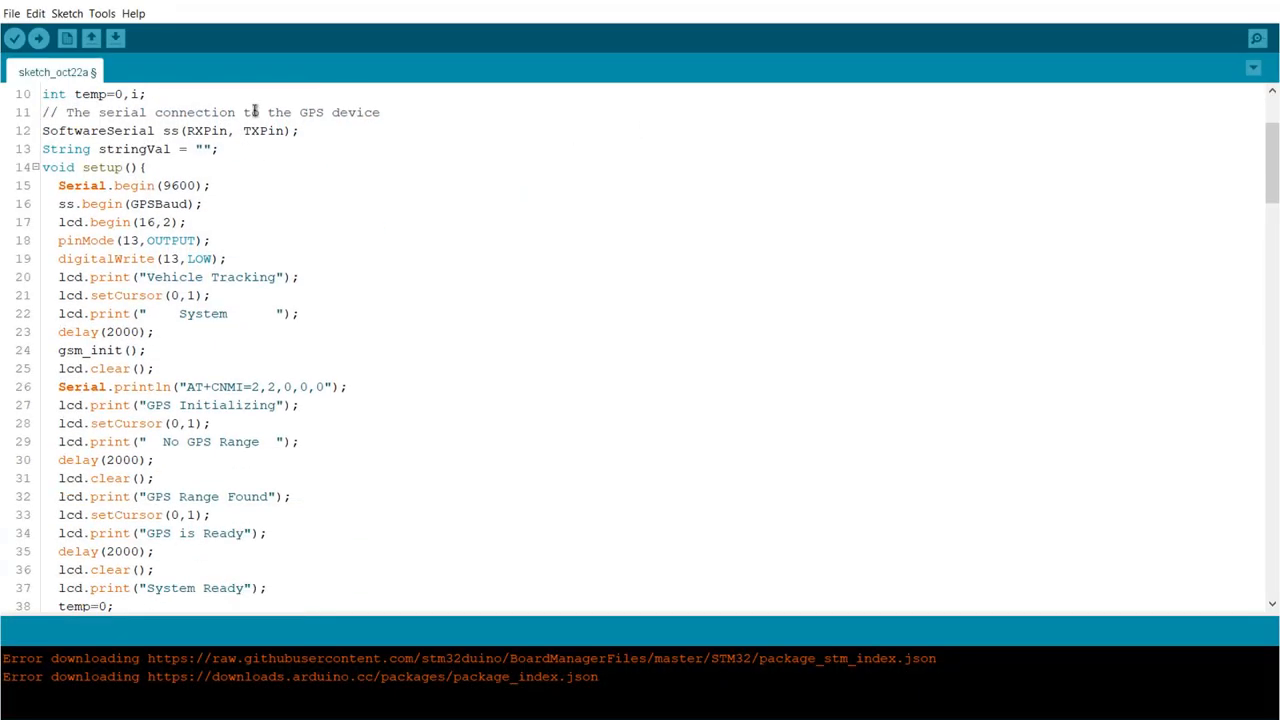
scroll(down, 3)
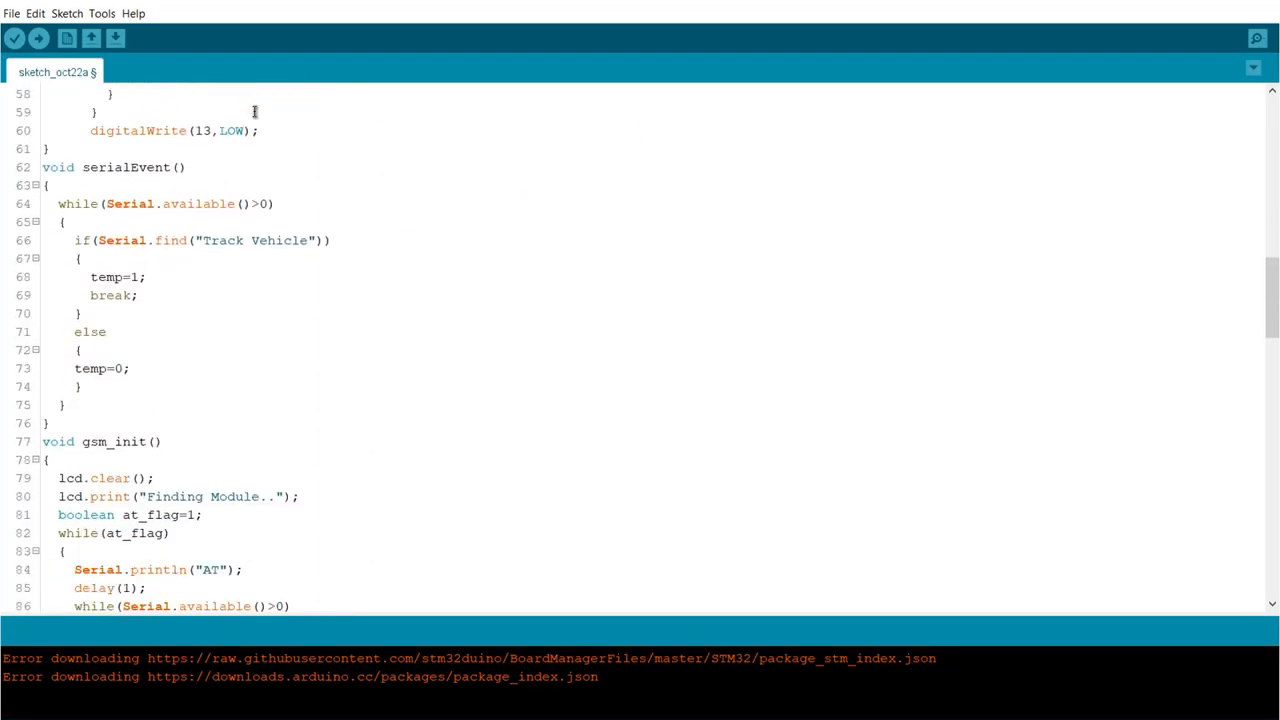
scroll(down, 3)
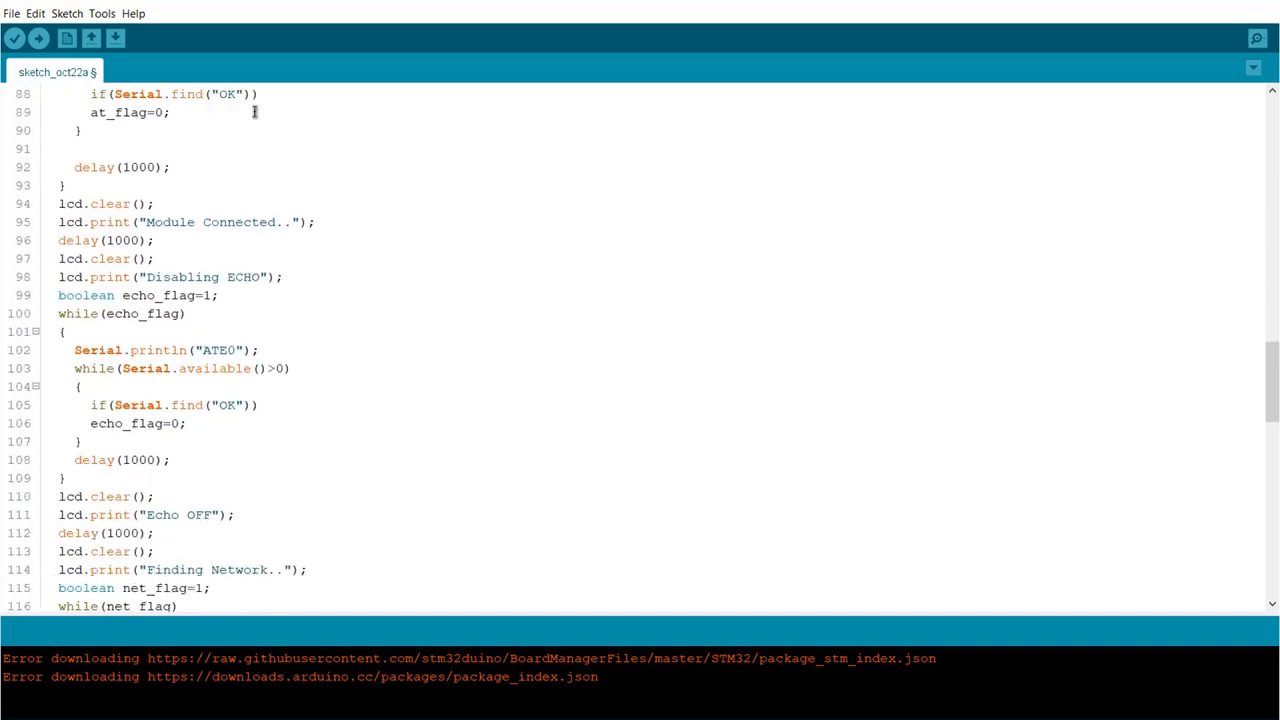
scroll(down, 3)
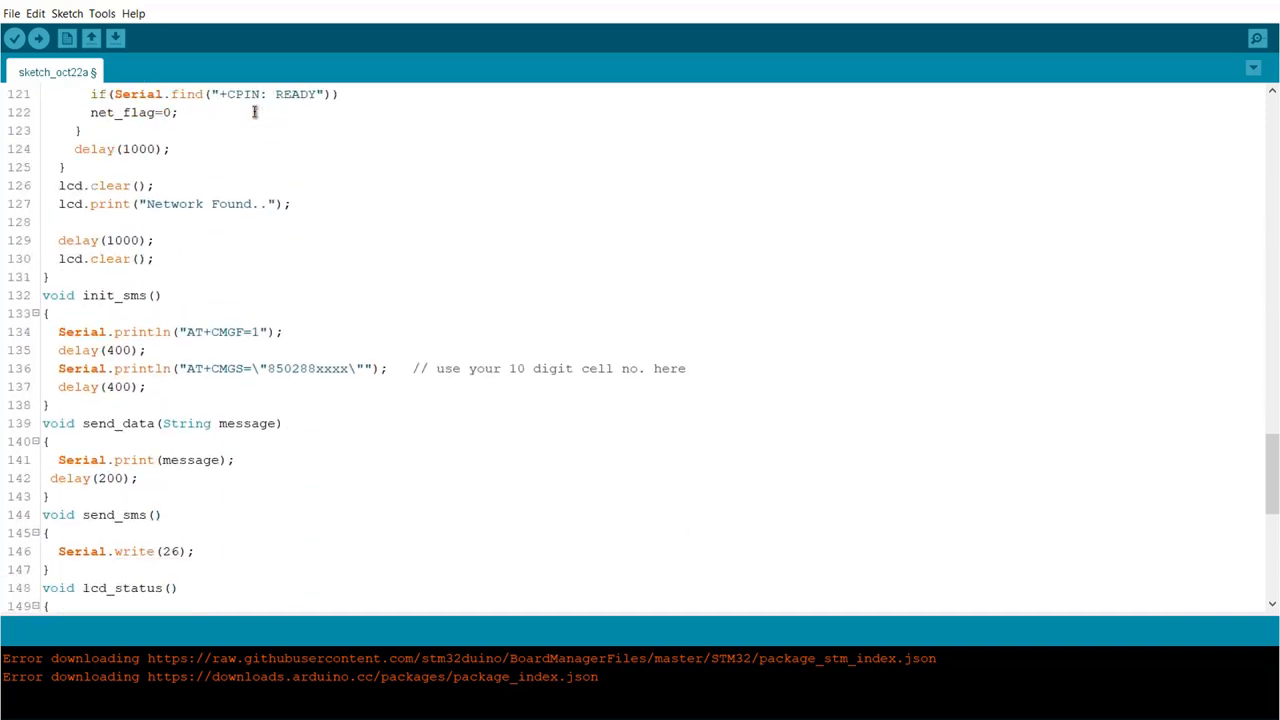
scroll(down, 3)
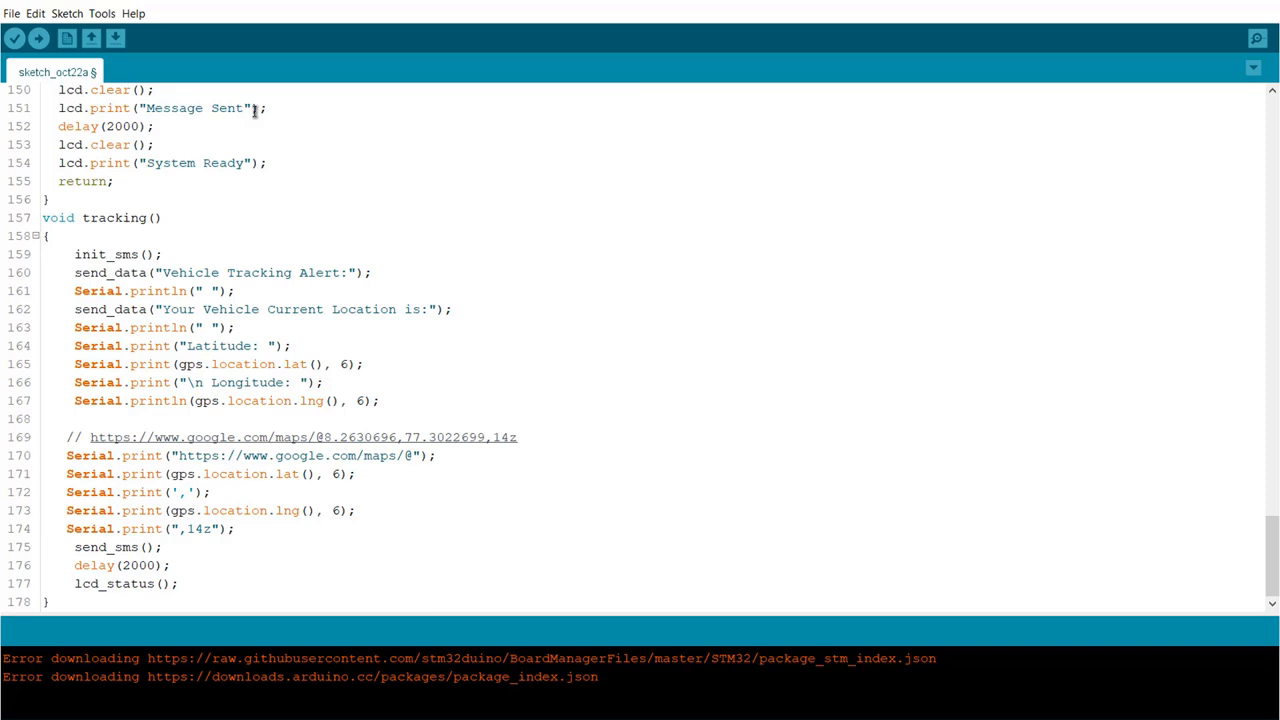